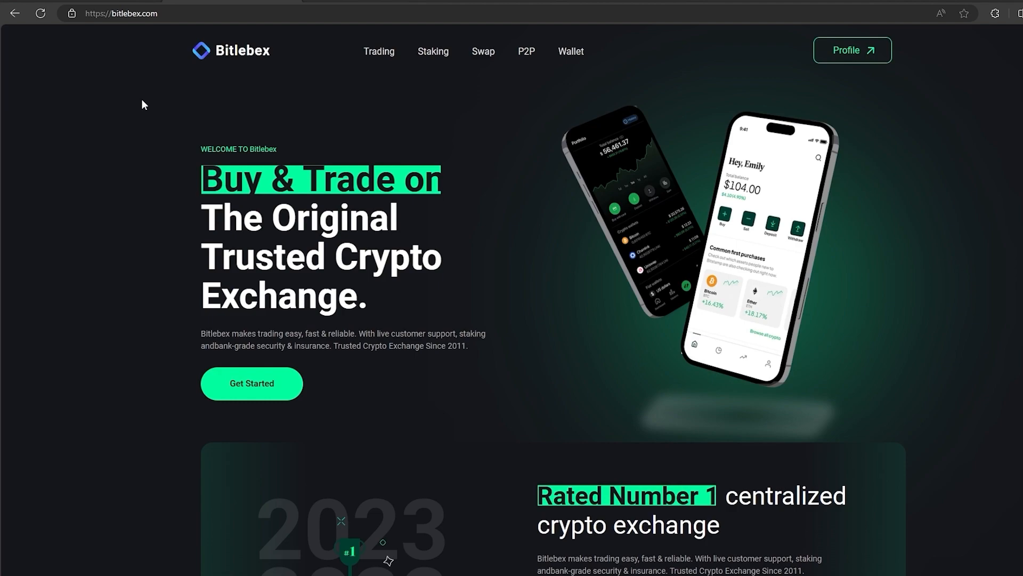
- Open the LTC/USDT spot trading page from the Bitlebex homepage
{"action": "left_click", "coordinate": [380, 51]}
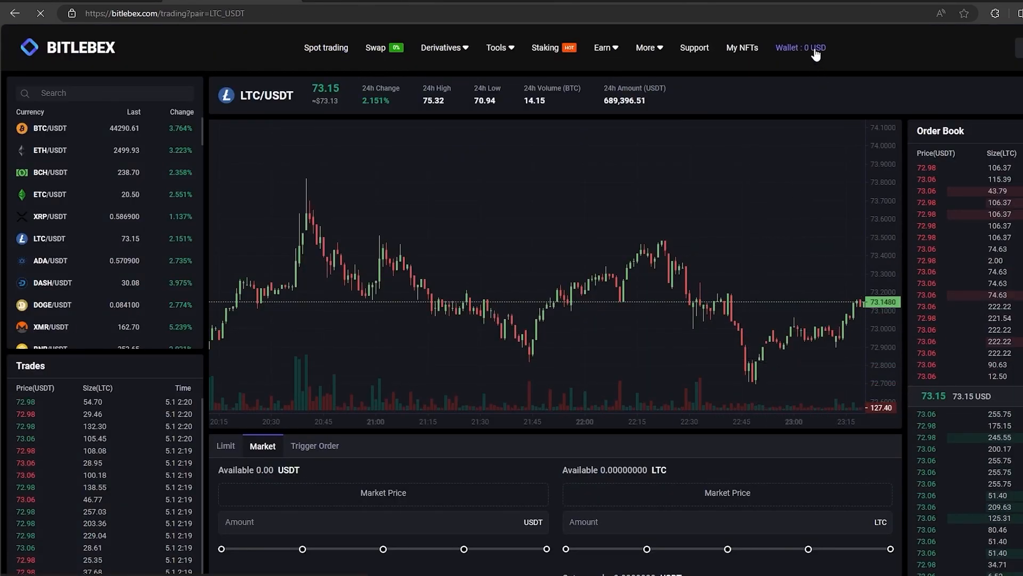
- From the wallet, set the deposit form to Litecoin on the LTC network
{"action": "left_click", "coordinate": [800, 48]}
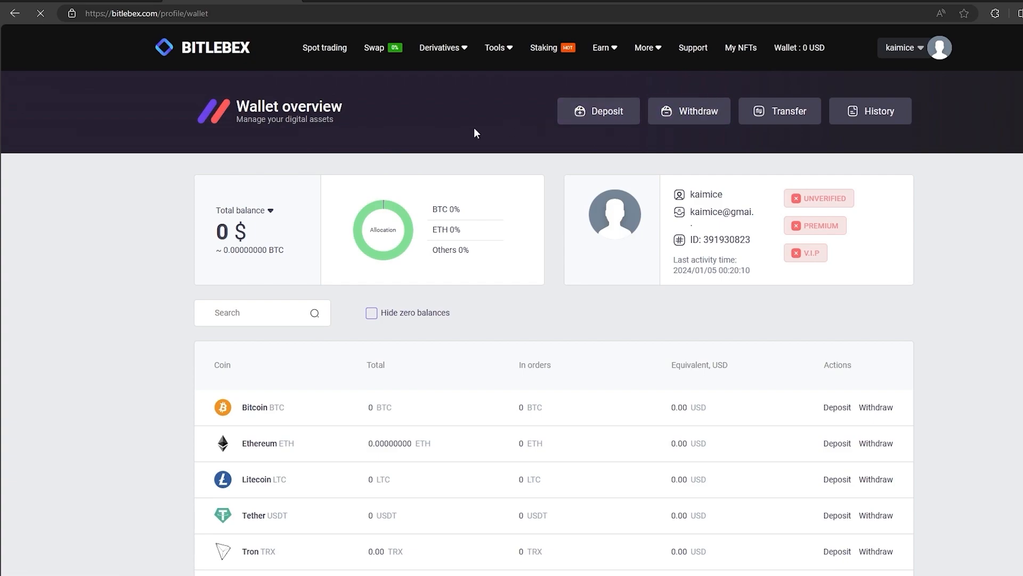
{"action": "left_click", "coordinate": [599, 112]}
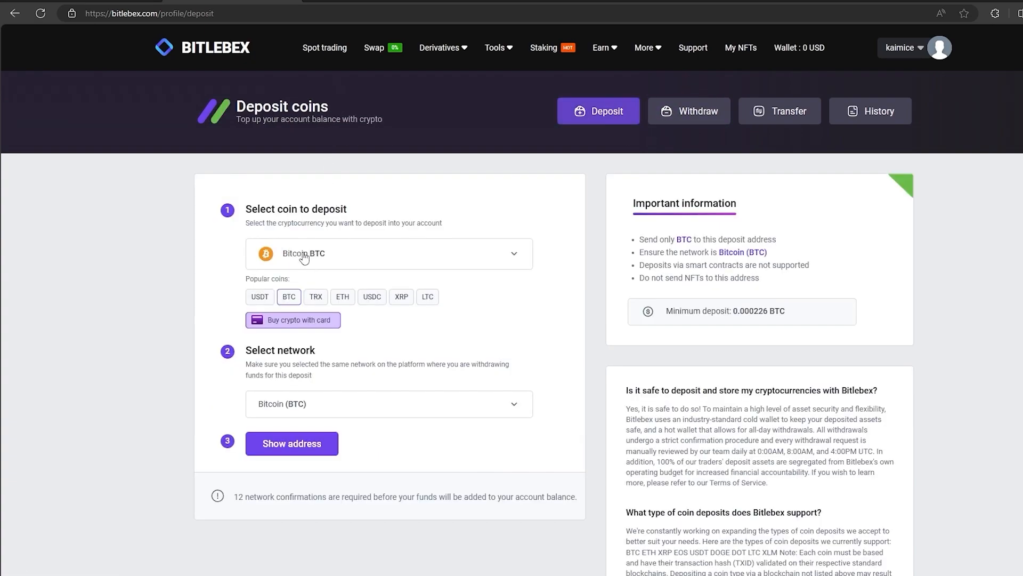
{"action": "left_click", "coordinate": [427, 296]}
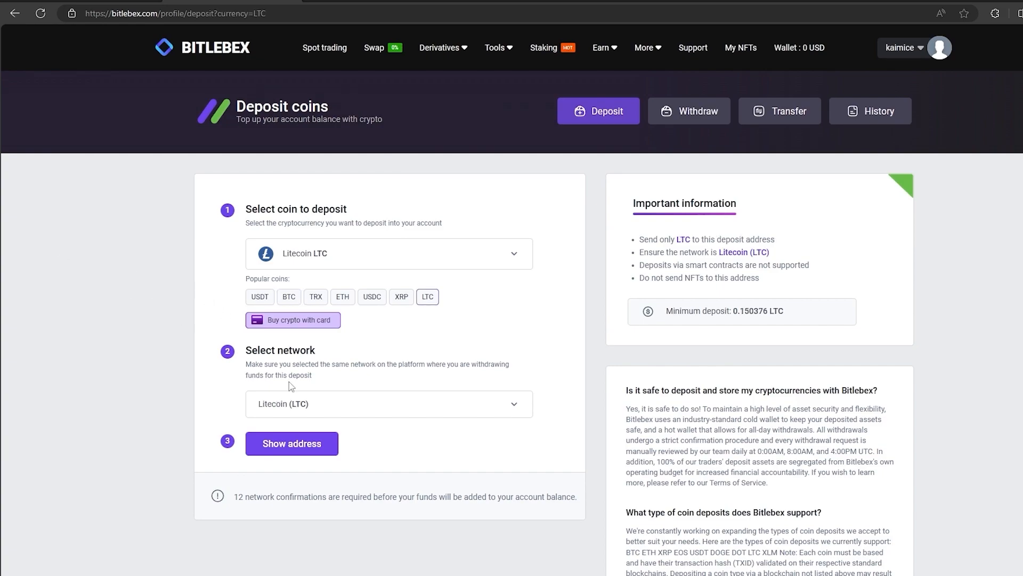
{"action": "left_click", "coordinate": [291, 443]}
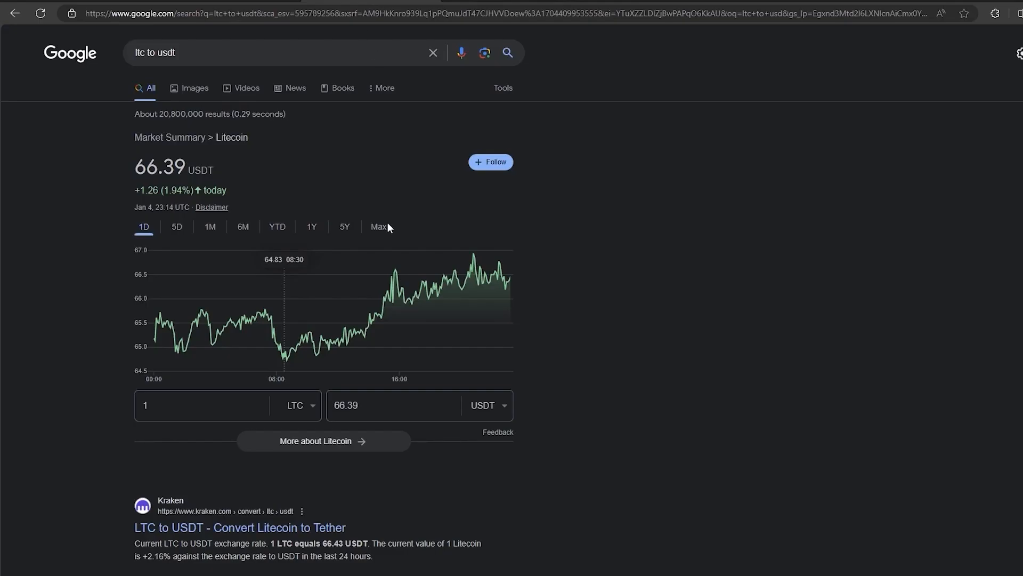
- Enter 5000 in the Litecoin to USDT converter (1 LTC = 66.39 USDT)
{"action": "type", "text": "5000"}
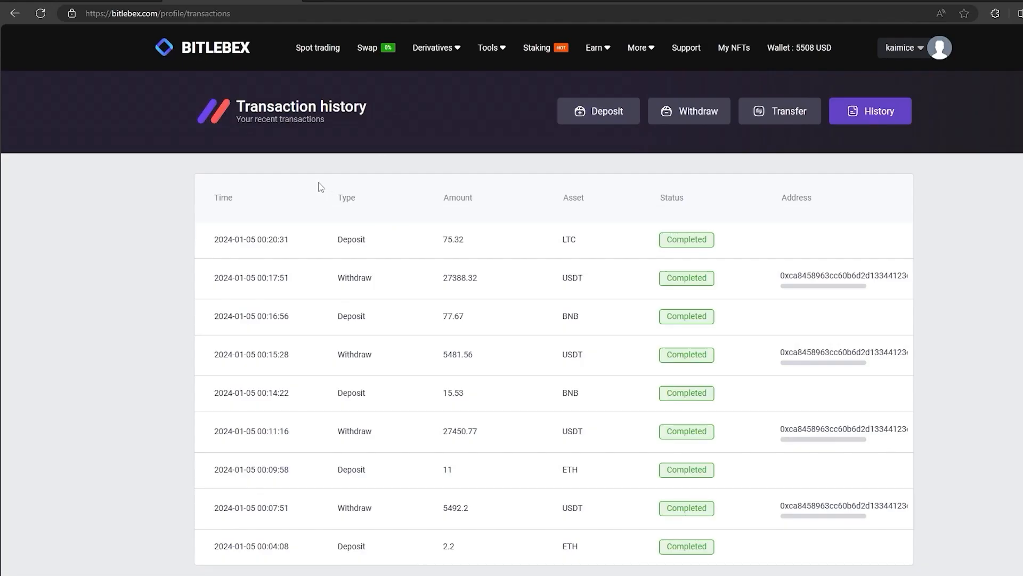
{"action": "mouse_move", "coordinate": [211, 256]}
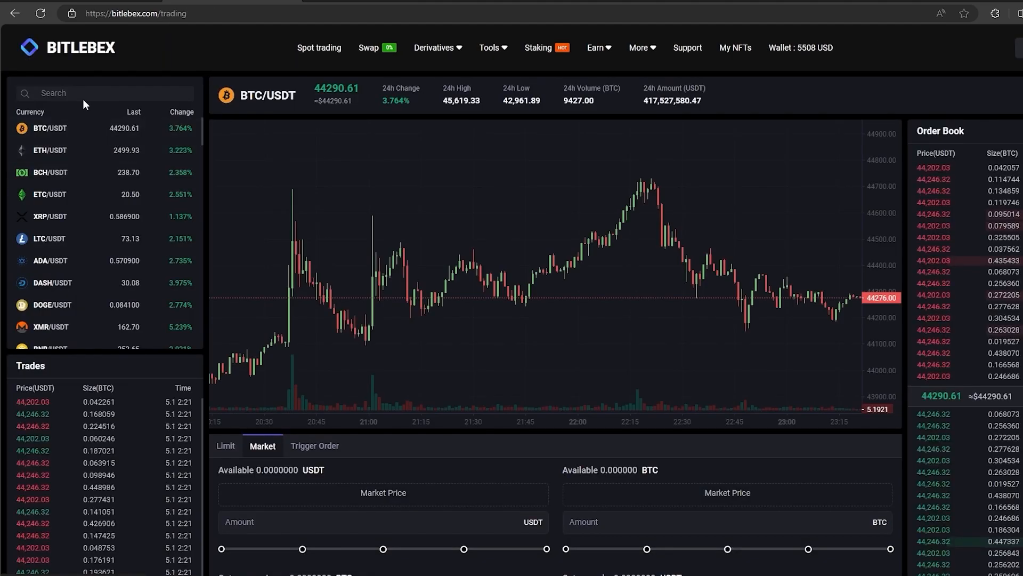
- Sell the deposited 75.32 LTC at market on LTC/USDT, leaving 5505.59 USDT in the wallet
{"action": "type", "text": "lt"}
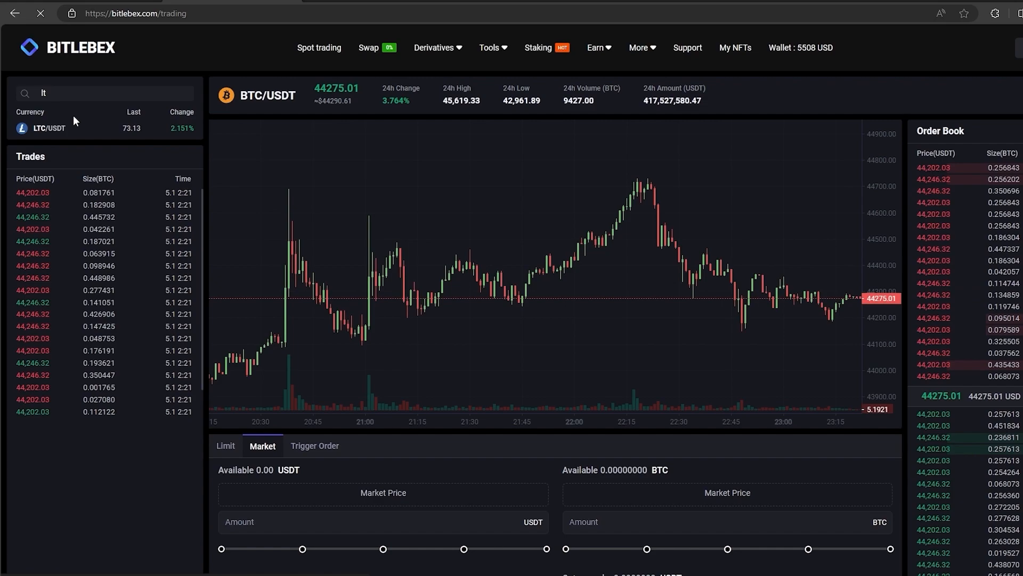
{"action": "left_click", "coordinate": [45, 128]}
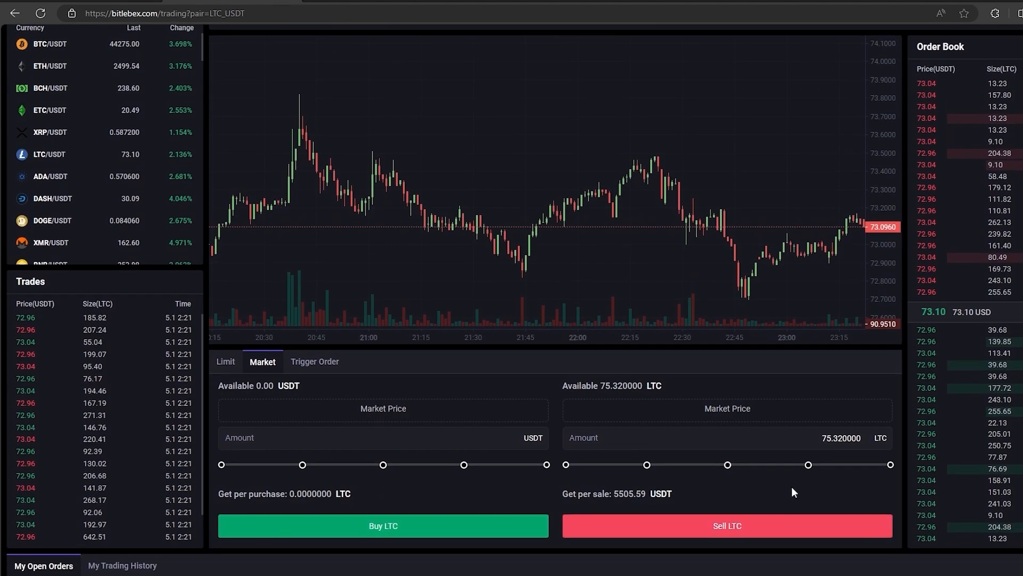
{"action": "left_click", "coordinate": [727, 526]}
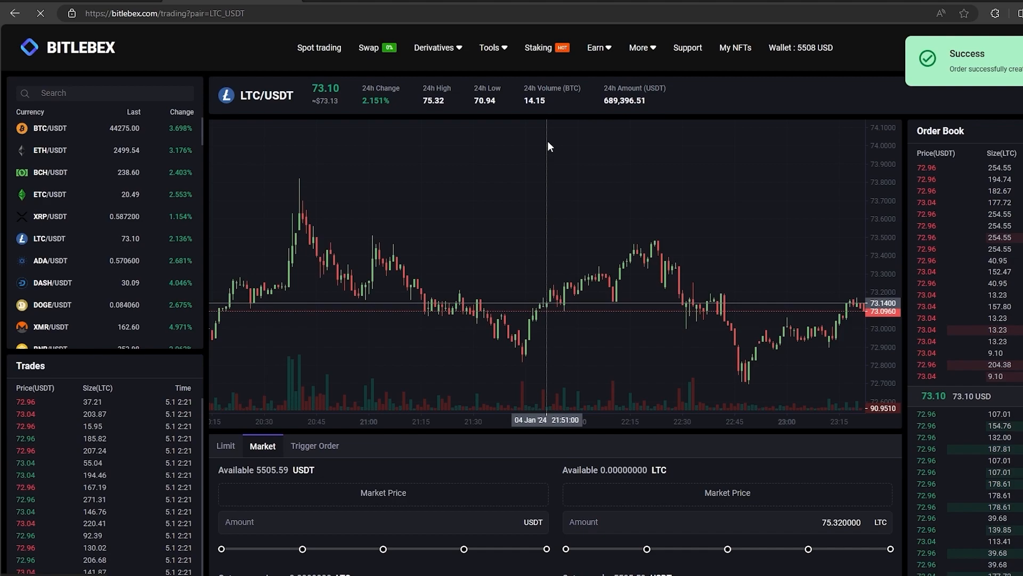
{"action": "left_click", "coordinate": [800, 48]}
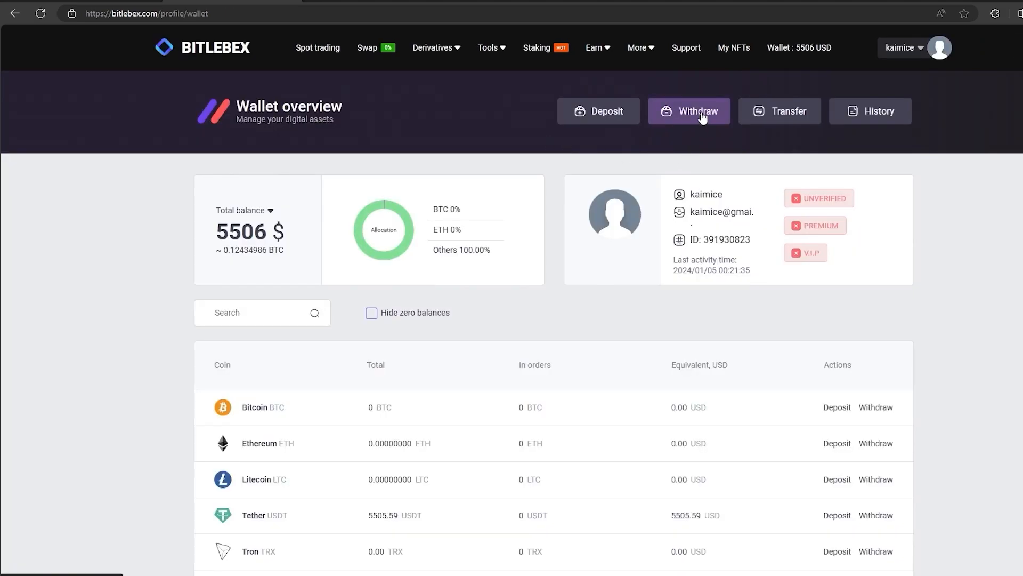
- Withdraw the full balance as Tether USDT to the pasted address: 5504.59 USDT plus 1 USDT fee
{"action": "left_click", "coordinate": [688, 111]}
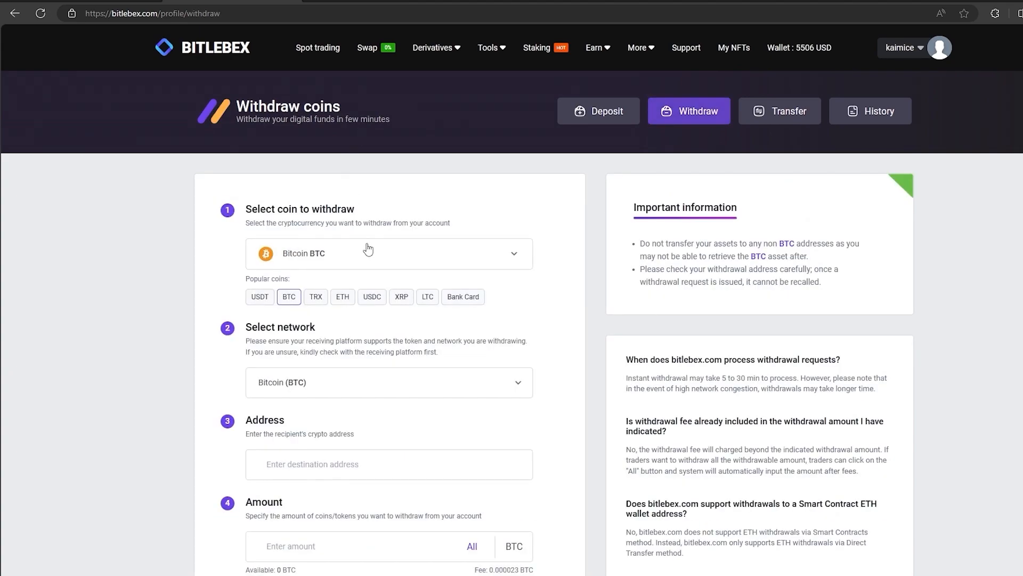
{"action": "left_click", "coordinate": [259, 296]}
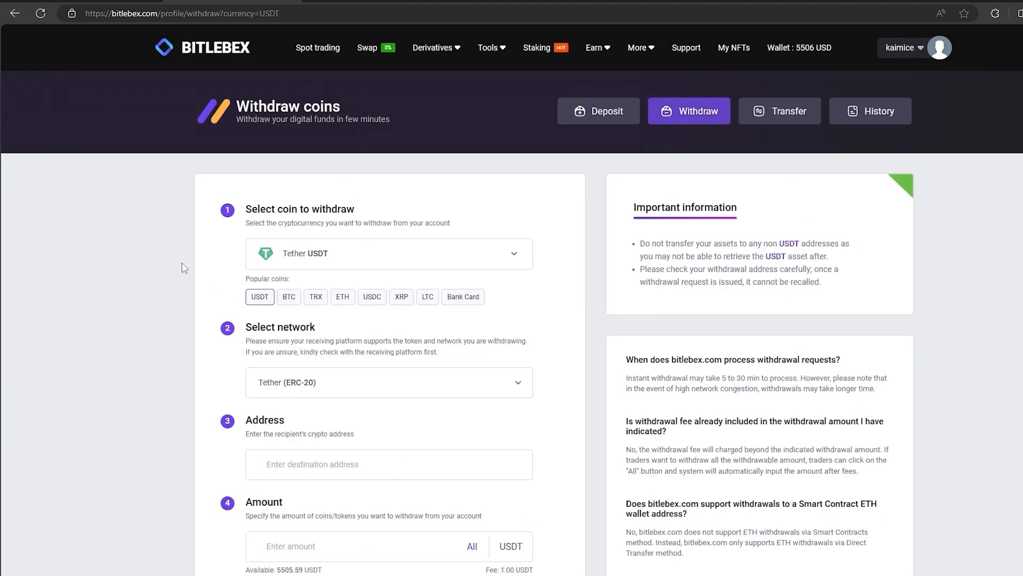
{"action": "left_click", "coordinate": [599, 111]}
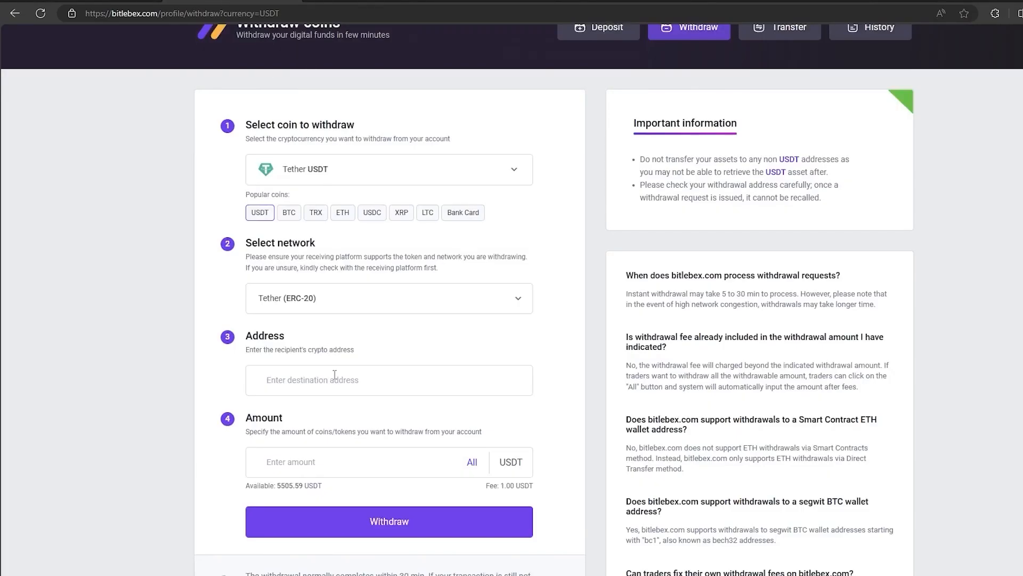
{"action": "left_click", "coordinate": [472, 462]}
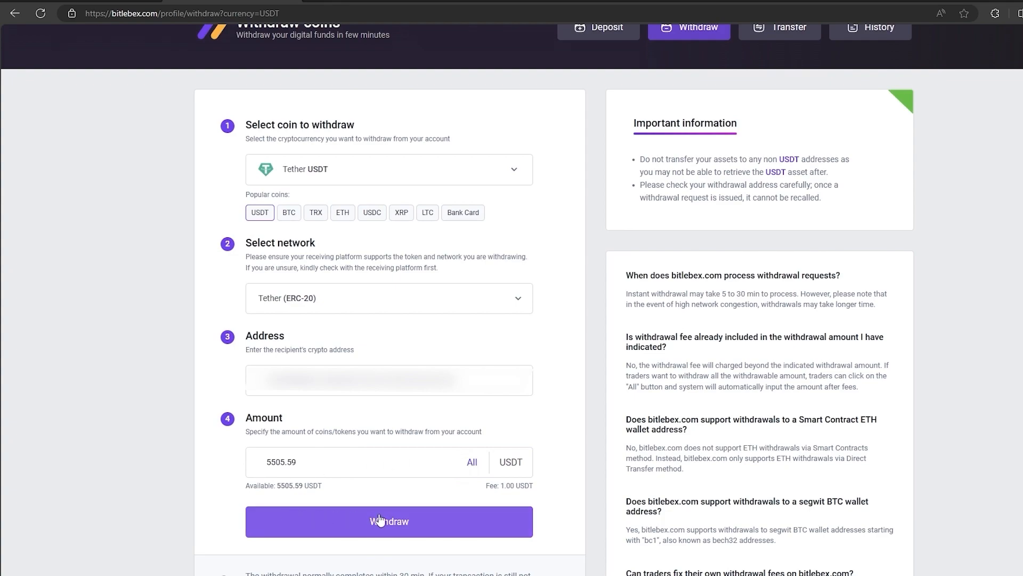
{"action": "left_click", "coordinate": [388, 521]}
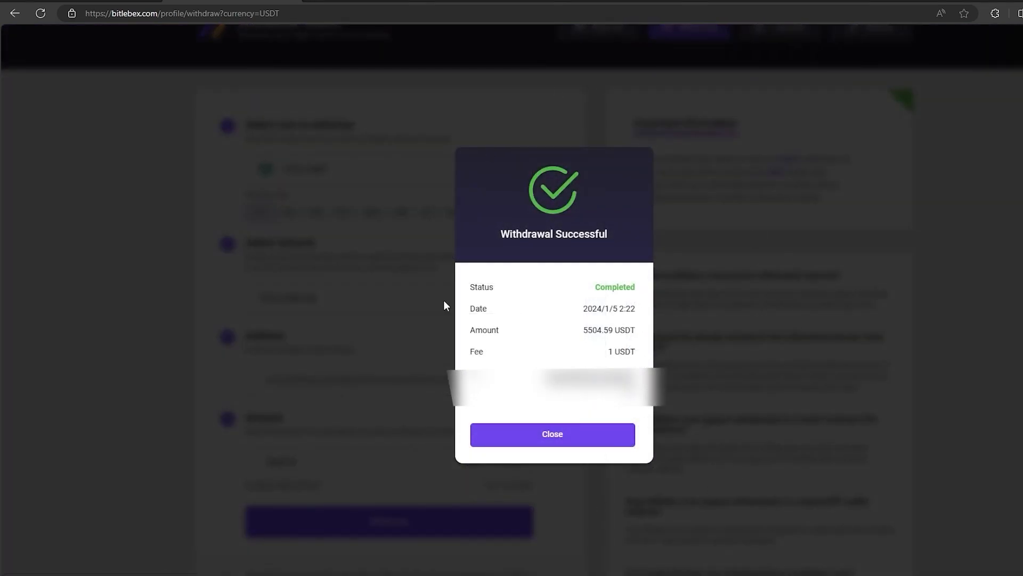
{"action": "mouse_move", "coordinate": [464, 448]}
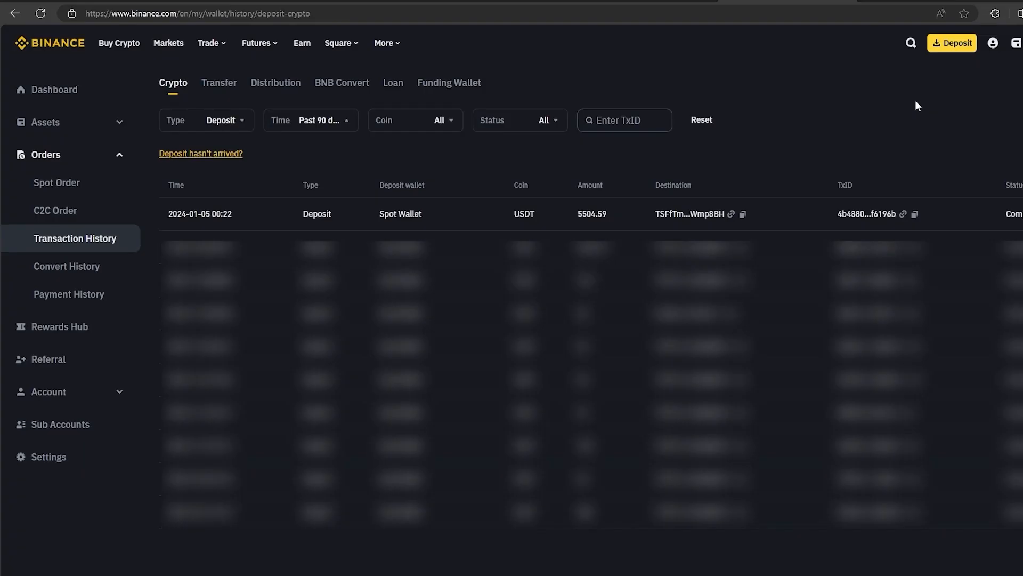
{"action": "mouse_move", "coordinate": [185, 226]}
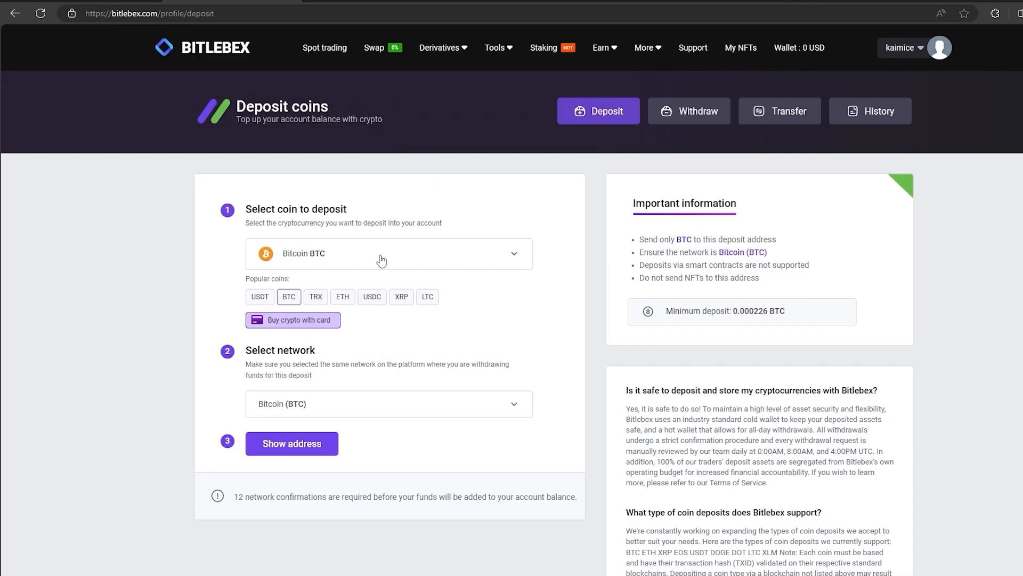
- Choose Litecoin on the LTC network as the deposit coin and reveal its deposit address
{"action": "left_click", "coordinate": [389, 254]}
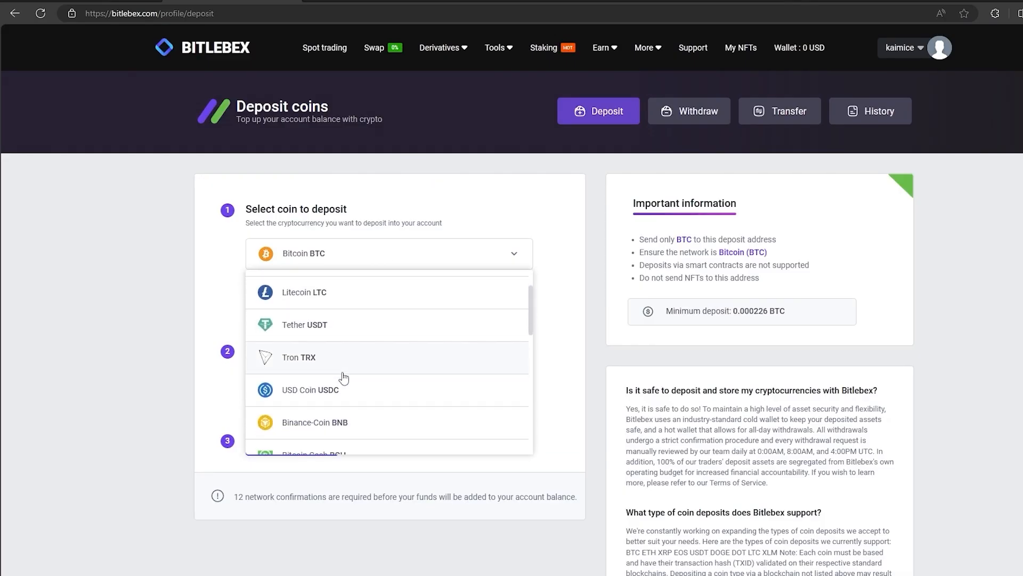
{"action": "scroll", "scroll_direction": "down", "scroll_amount": 3}
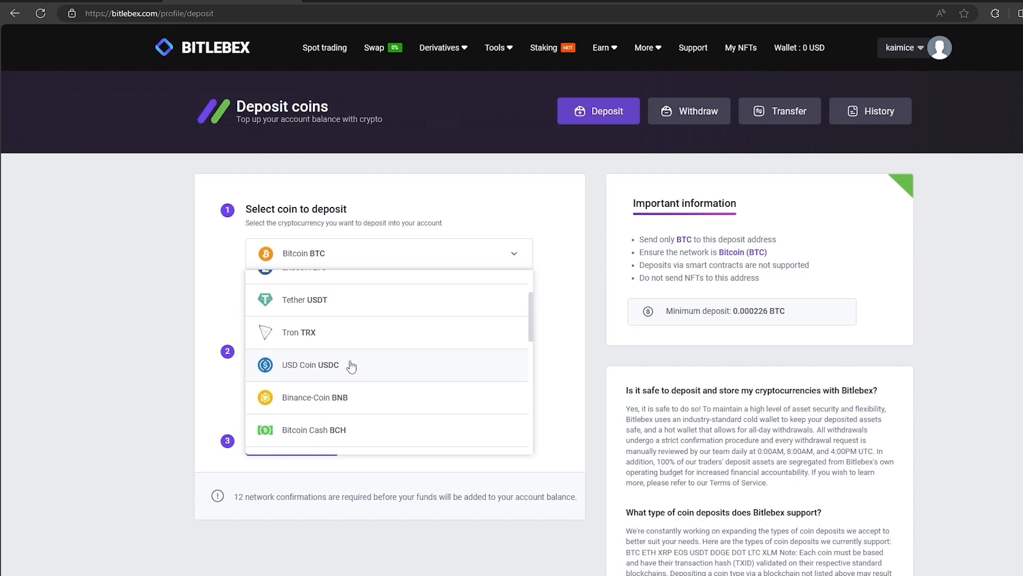
{"action": "scroll", "scroll_direction": "down", "scroll_amount": 3}
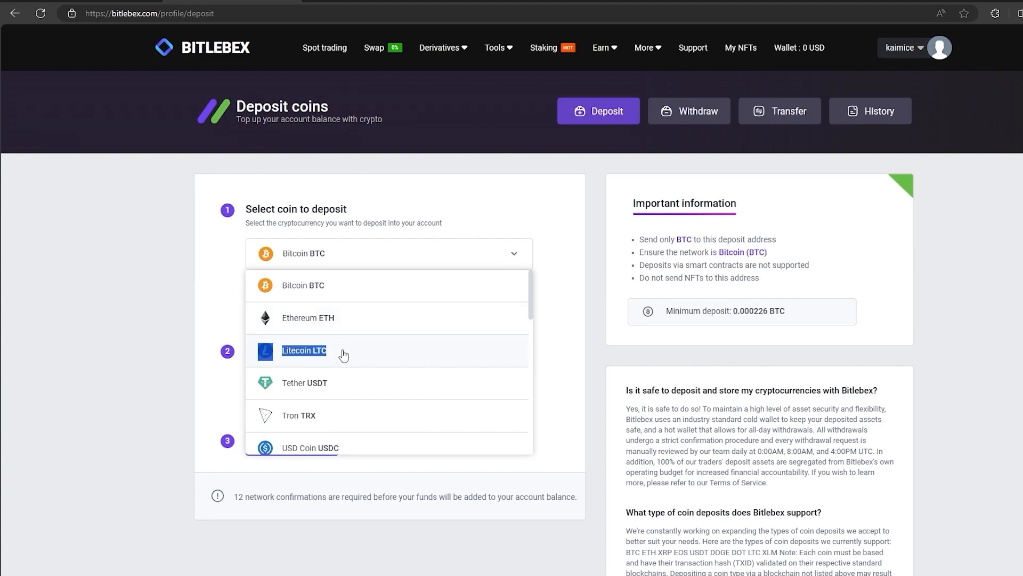
{"action": "left_click", "coordinate": [304, 350]}
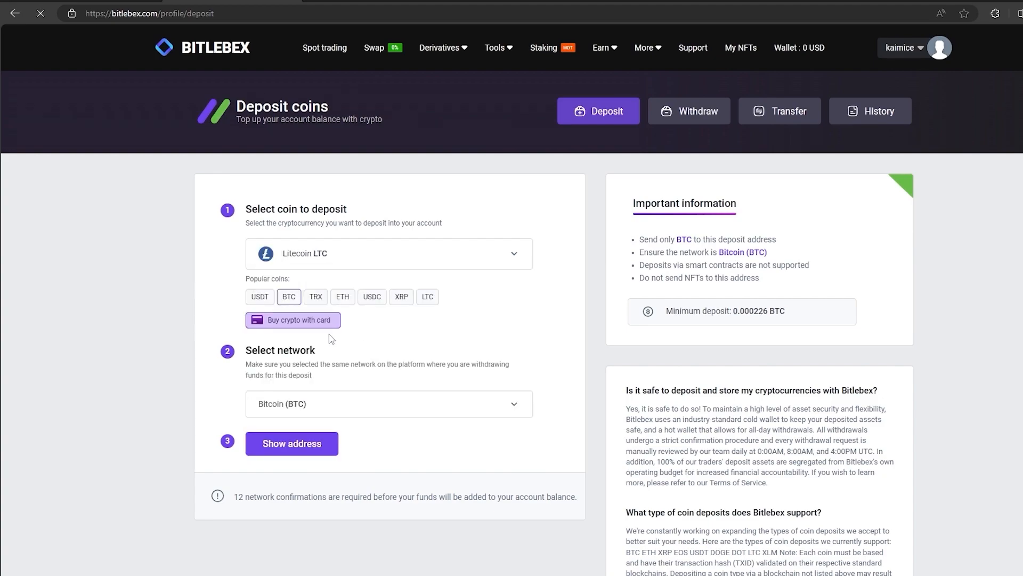
{"action": "left_click", "coordinate": [427, 296]}
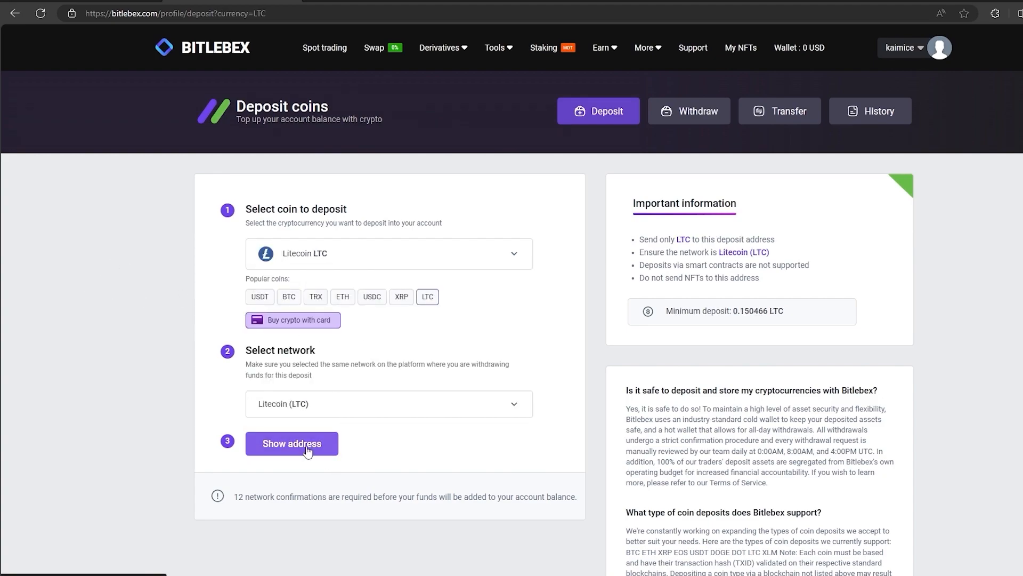
{"action": "left_click", "coordinate": [291, 443]}
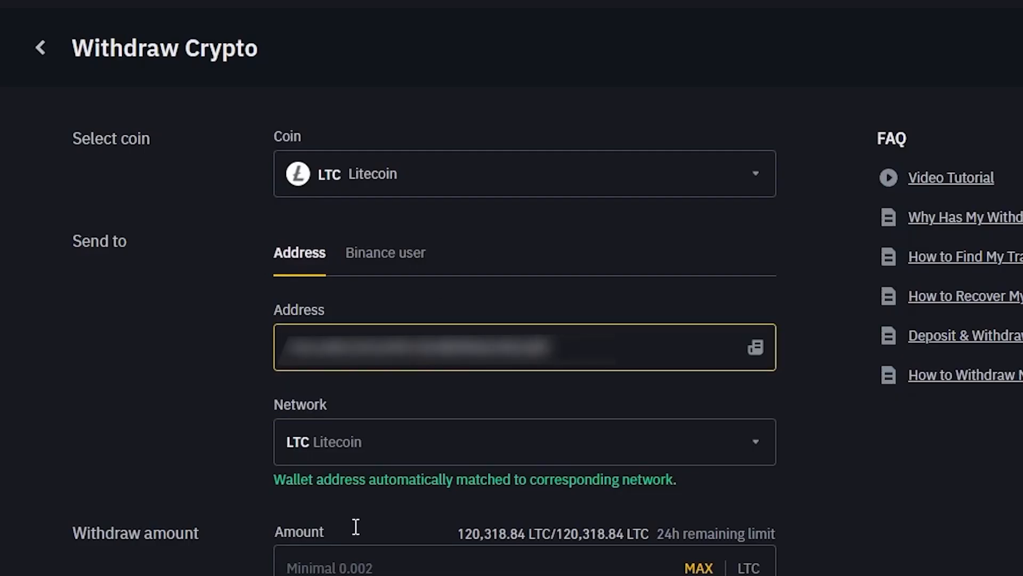
- Send 376.59 LTC from Binance Withdraw Crypto to the Bitlebex deposit address
{"action": "type", "text": "376.59"}
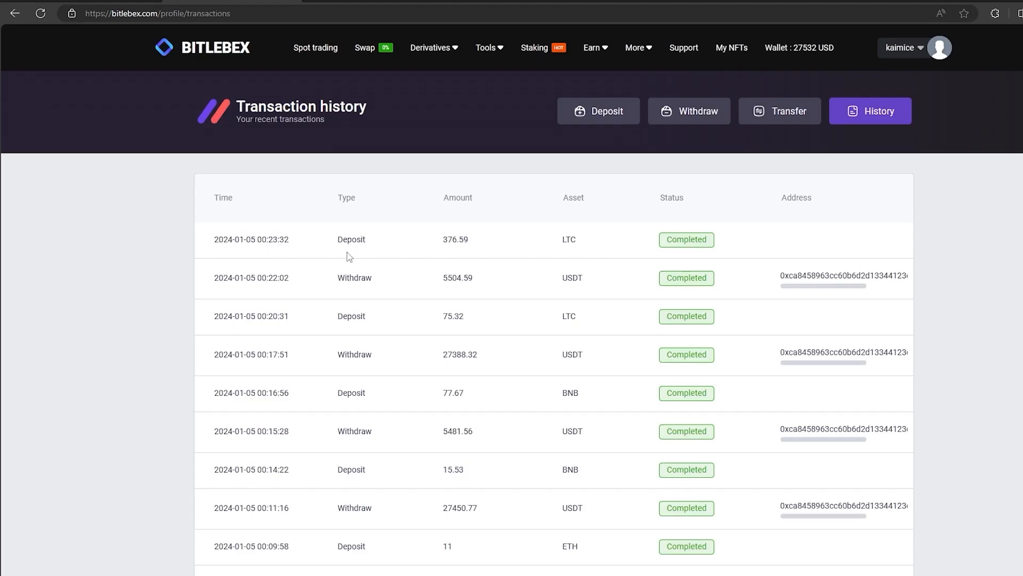
- Sell all 376.59 LTC at market on LTC/USDT for 27523.77 USDT
{"action": "left_click", "coordinate": [315, 48]}
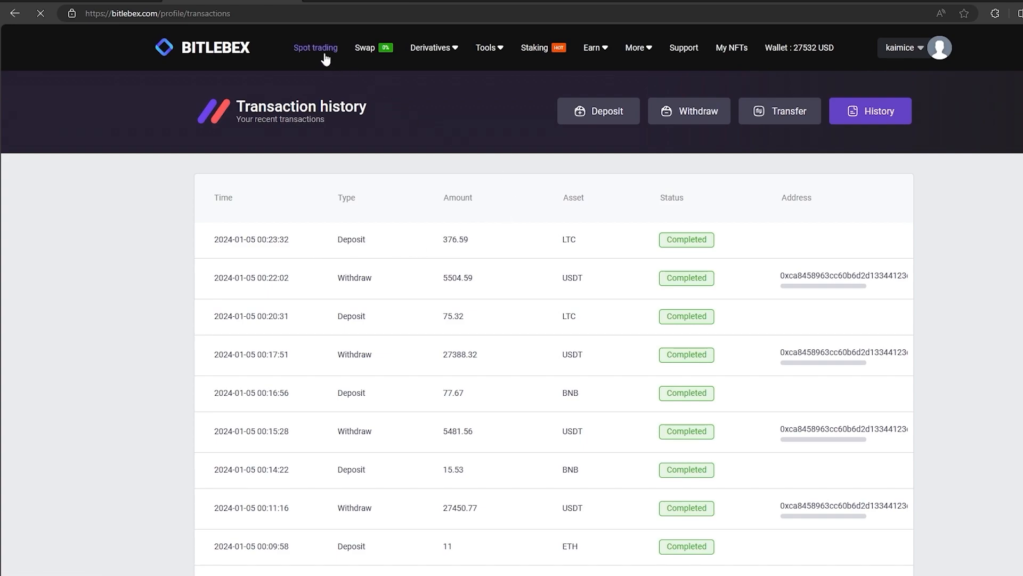
{"action": "mouse_move", "coordinate": [301, 134]}
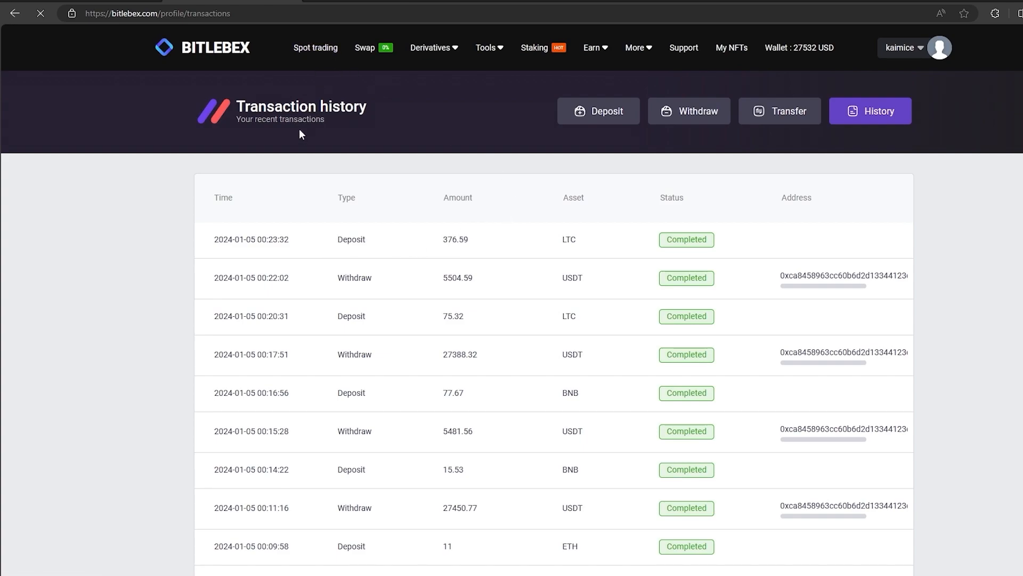
{"action": "left_click", "coordinate": [315, 48]}
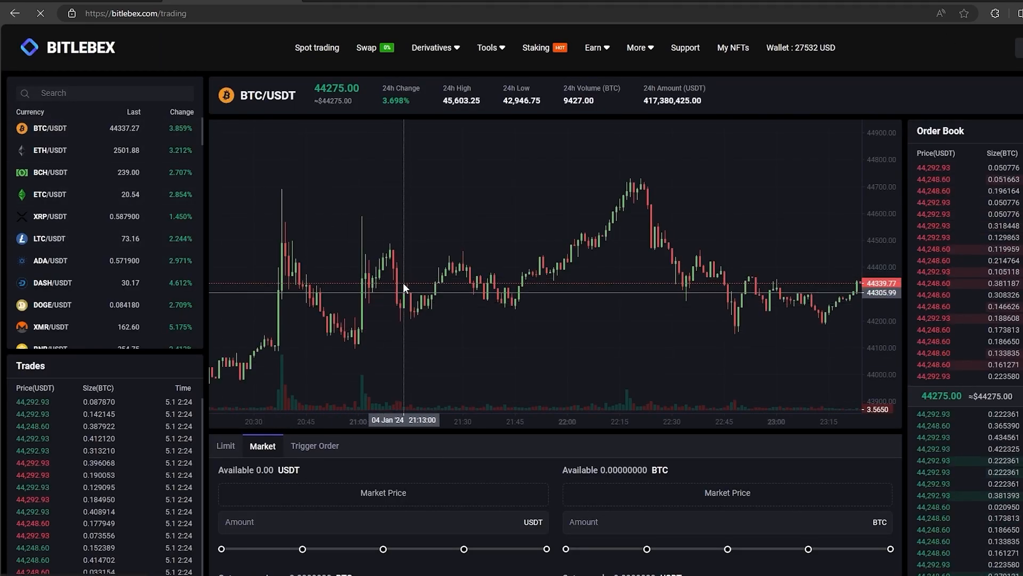
{"action": "left_click", "coordinate": [47, 239]}
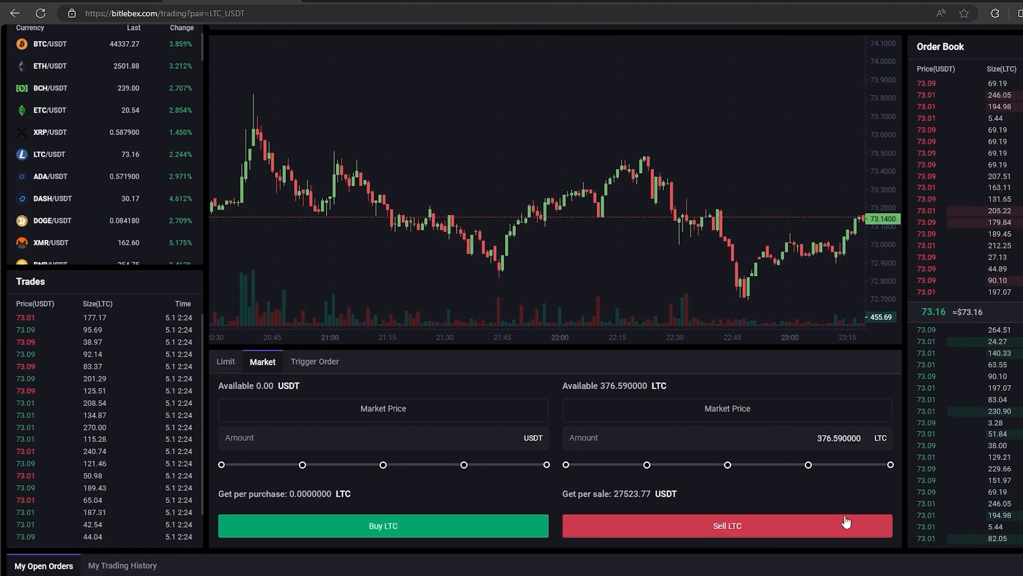
{"action": "left_click", "coordinate": [727, 524]}
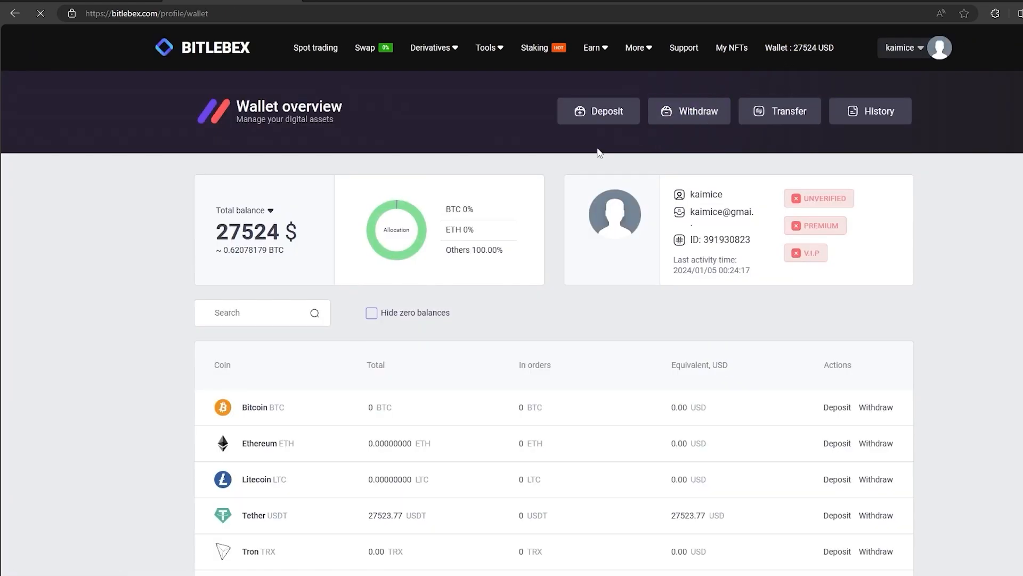
- Set the withdrawal form to USDT with the recipient address and the full 27523.77 USDT
{"action": "left_click", "coordinate": [689, 111]}
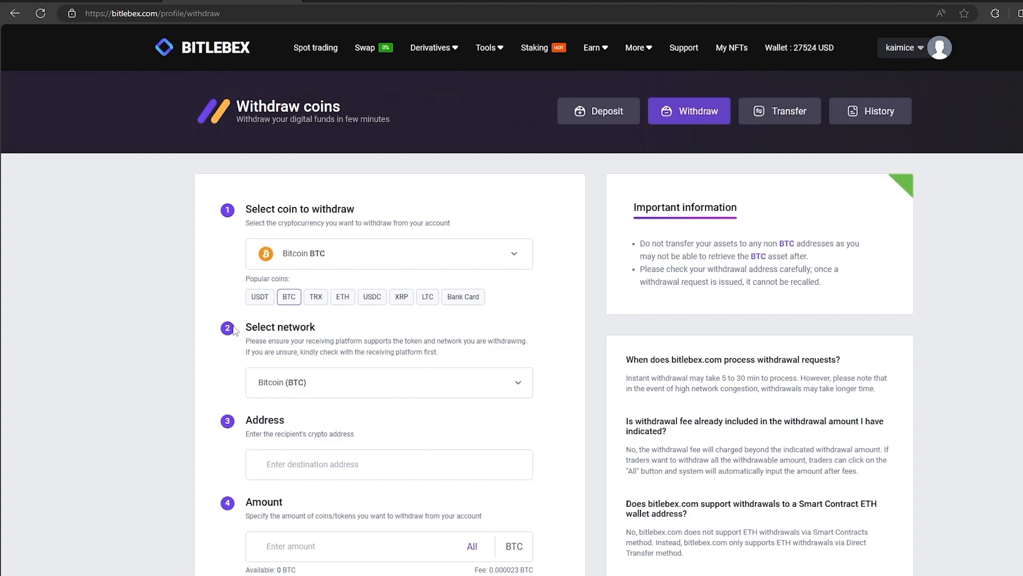
{"action": "left_click", "coordinate": [259, 296]}
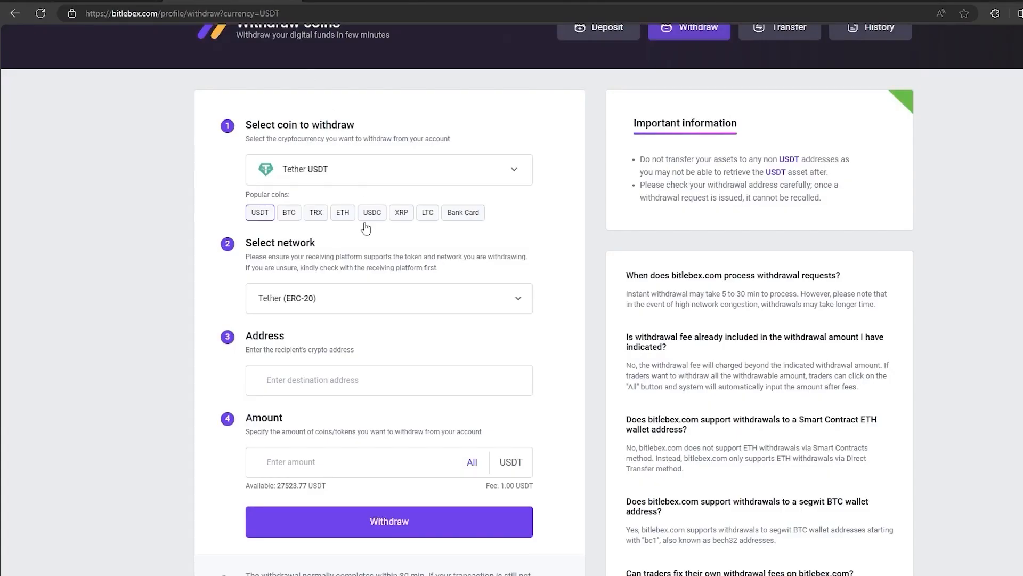
{"action": "left_click", "coordinate": [471, 462]}
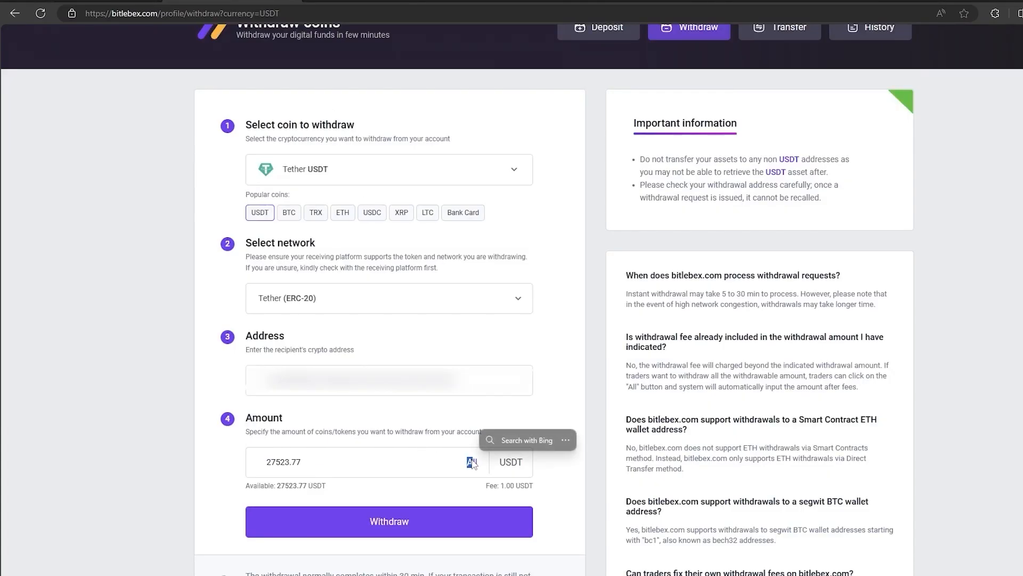